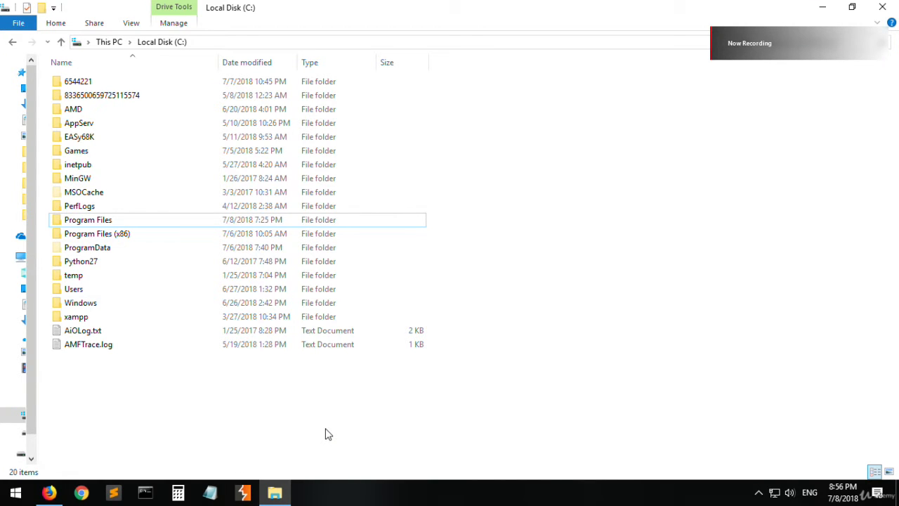
# - Create a new folder named chat-application on Local Disk (C:) and open it
pyautogui.rightClick(597, 328)
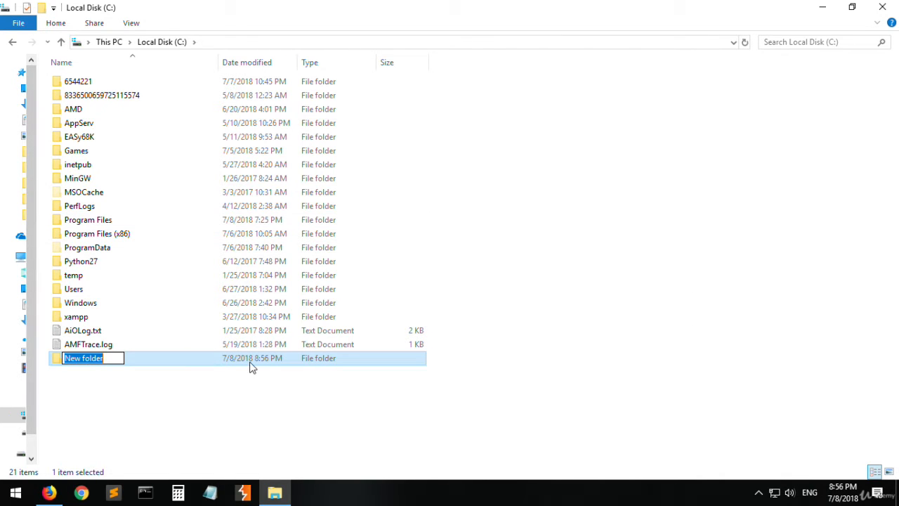
pyautogui.write('chat-application')
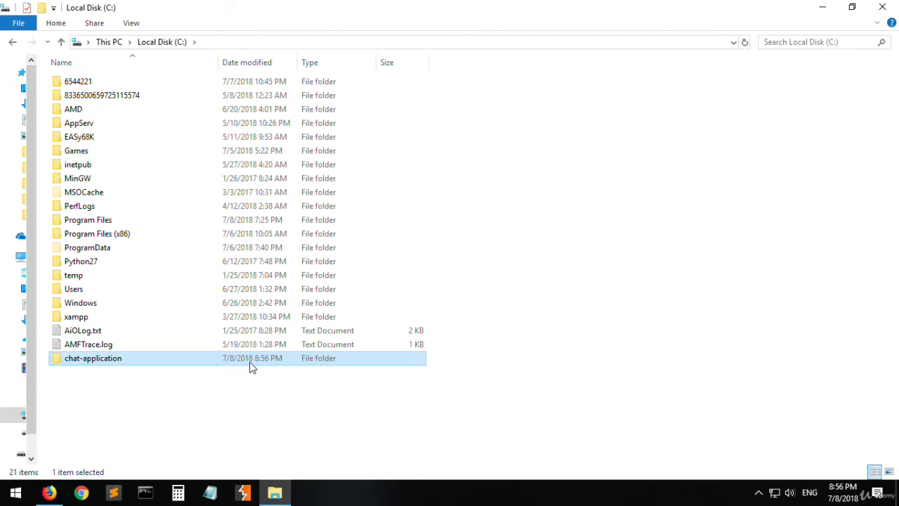
pyautogui.doubleClick(92, 358)
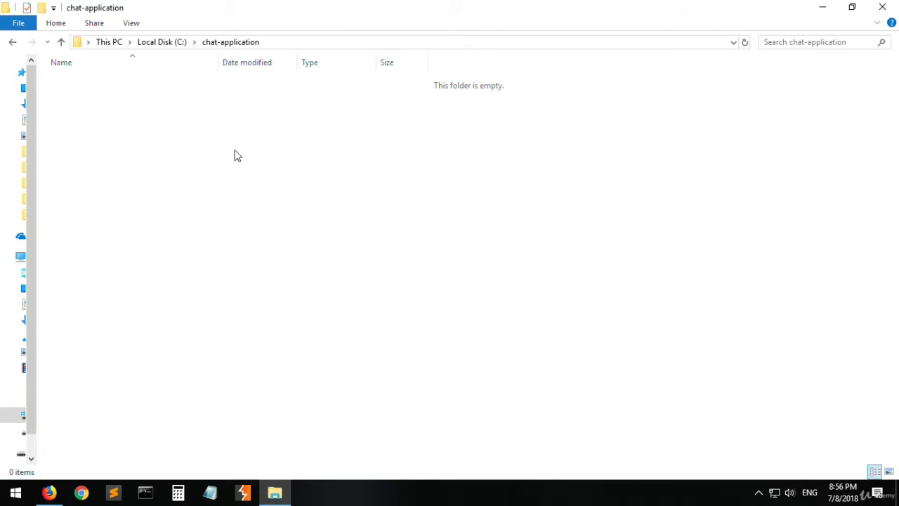
# - Launch Git Bash Here from the empty chat-application folder, path C:\chat-application
pyautogui.rightClick(237, 155)
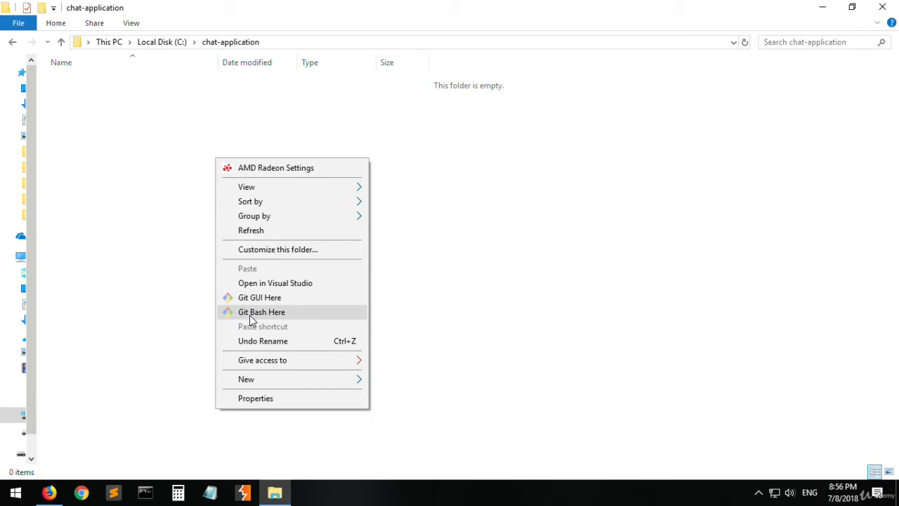
pyautogui.click(262, 311)
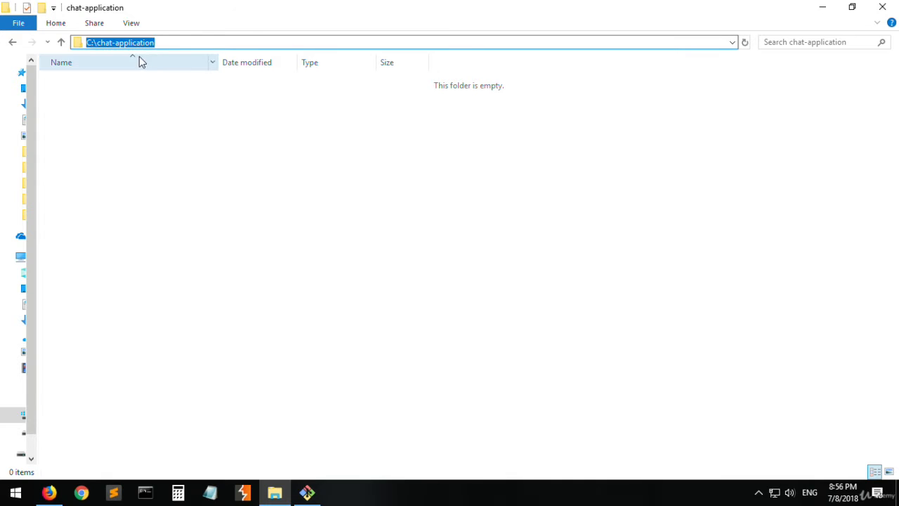
pyautogui.click(306, 491)
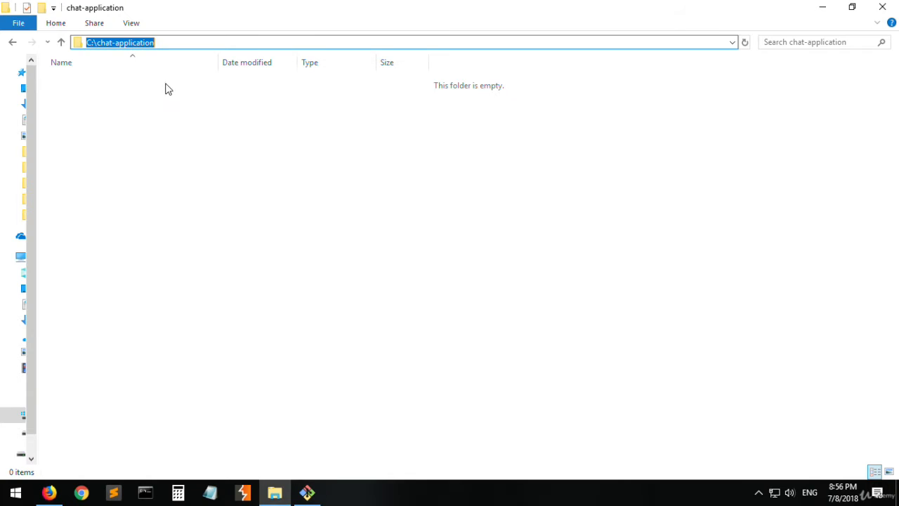
# - Run npm init in the terminal to begin creating package.json
pyautogui.click(307, 491)
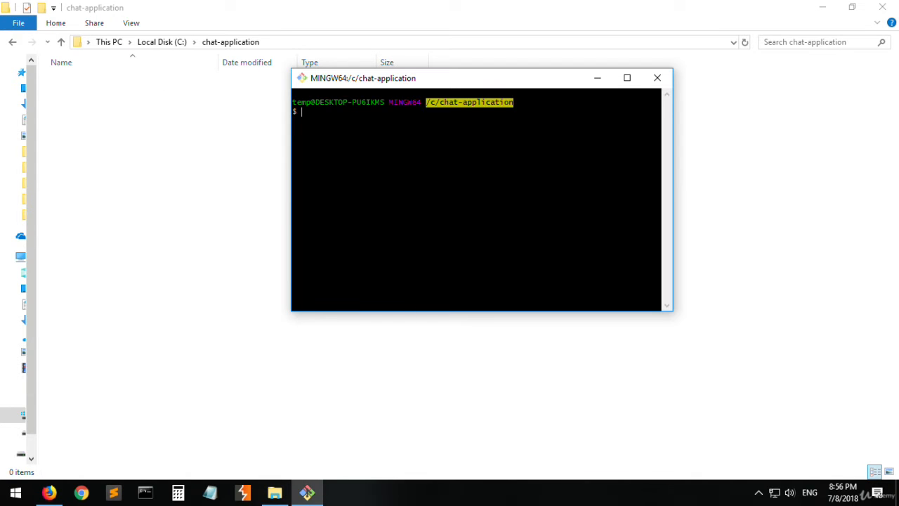
pyautogui.write('npm')
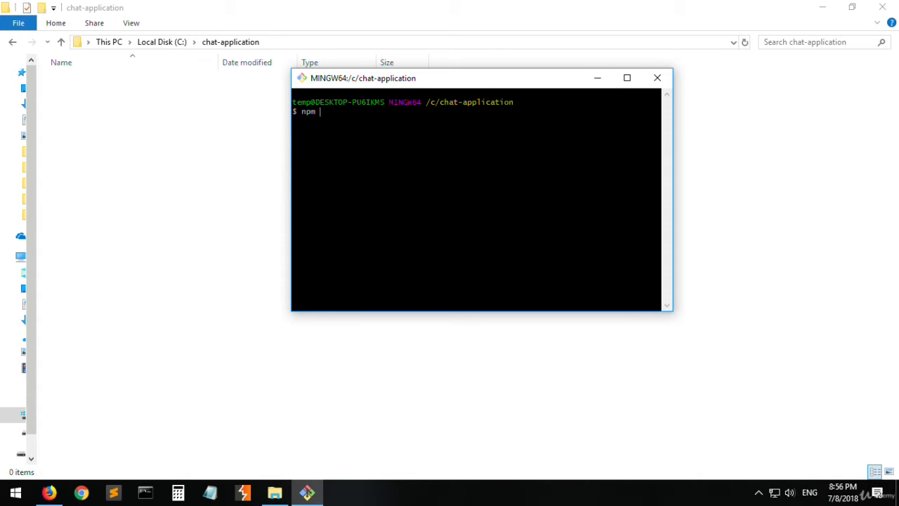
pyautogui.write('init')
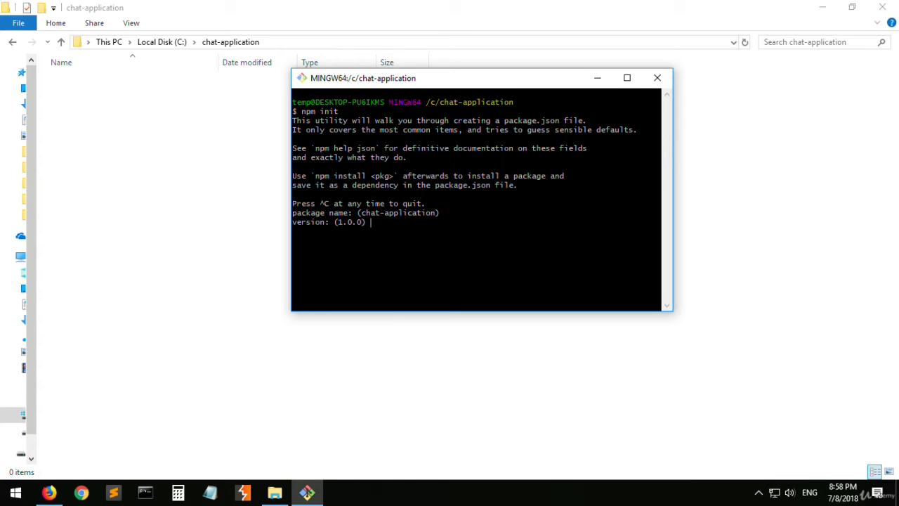
# - Accept the default version and describe the app as using NodeJS, ExpressJS, Socket and jQuery
pyautogui.press('enter')
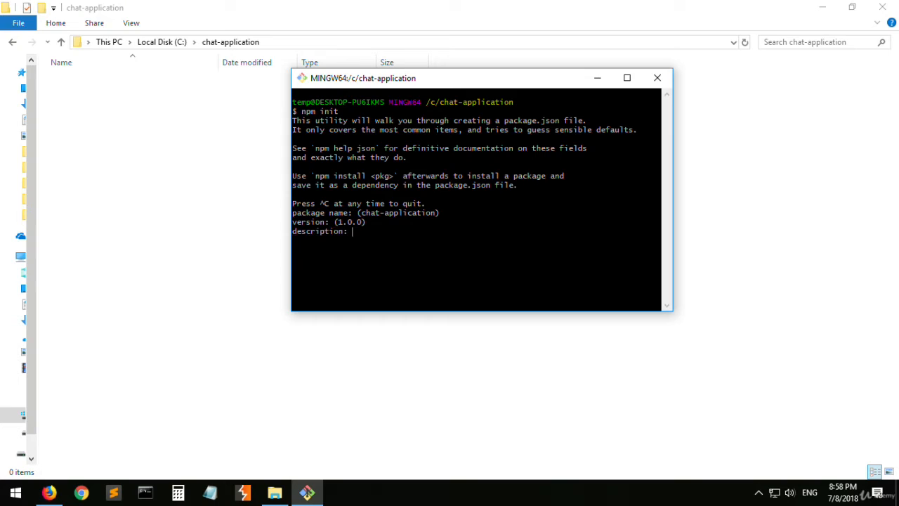
pyautogui.write('A simple chat a')
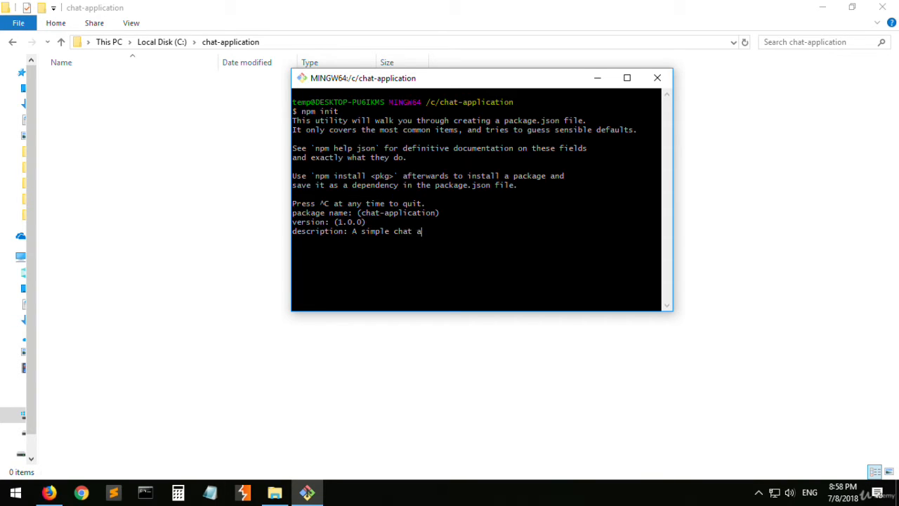
pyautogui.write('pplicatio')
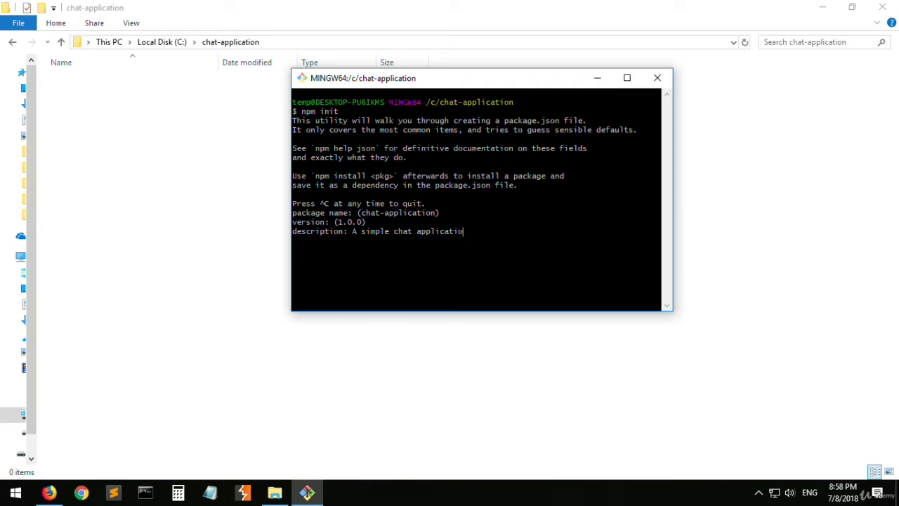
pyautogui.write('n')
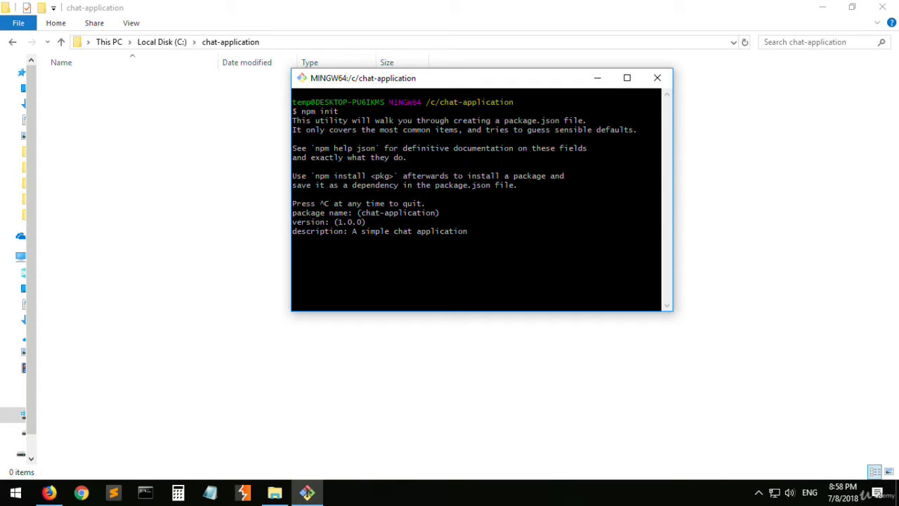
pyautogui.write('that uses')
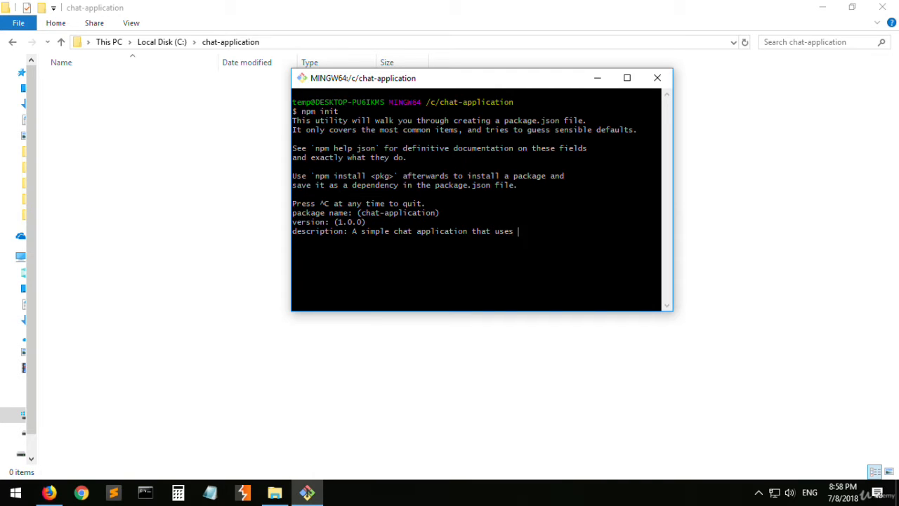
pyautogui.write('NodeJS, E')
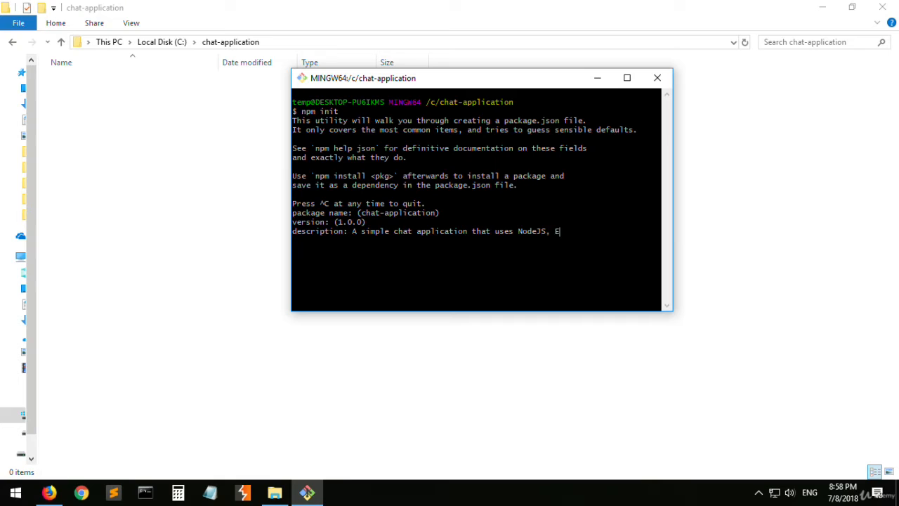
pyautogui.write('xpressJS')
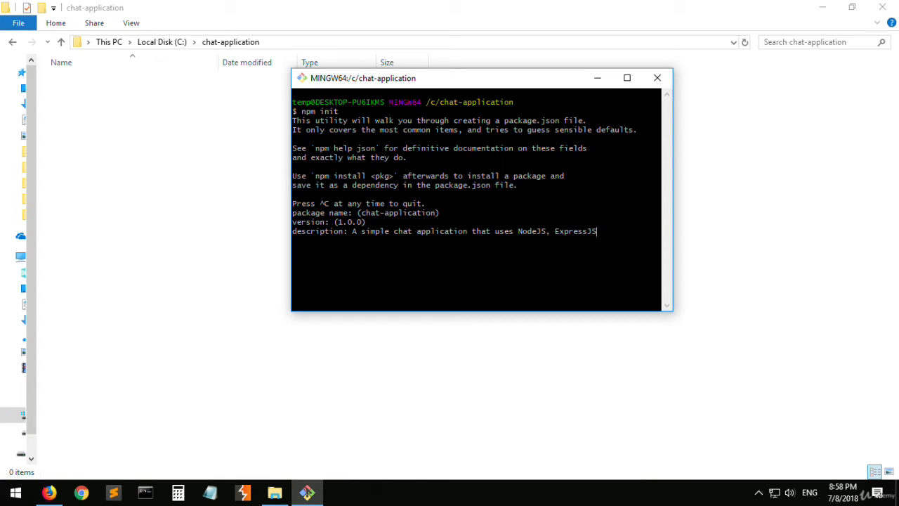
pyautogui.write(', Socket.io and')
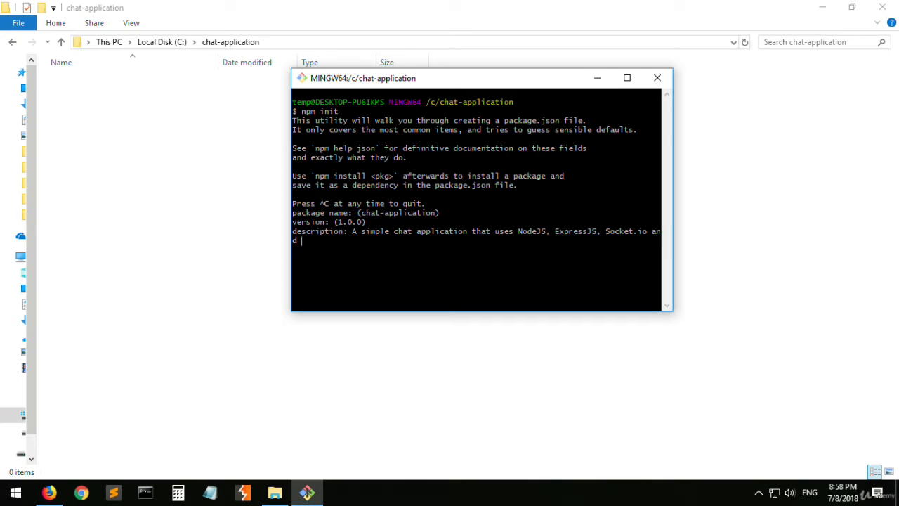
pyautogui.write('jQuery')
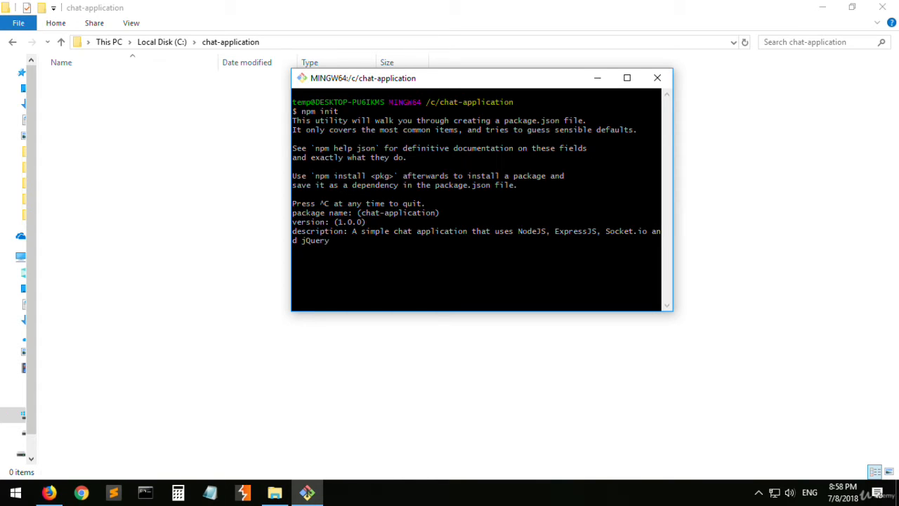
pyautogui.write('.')
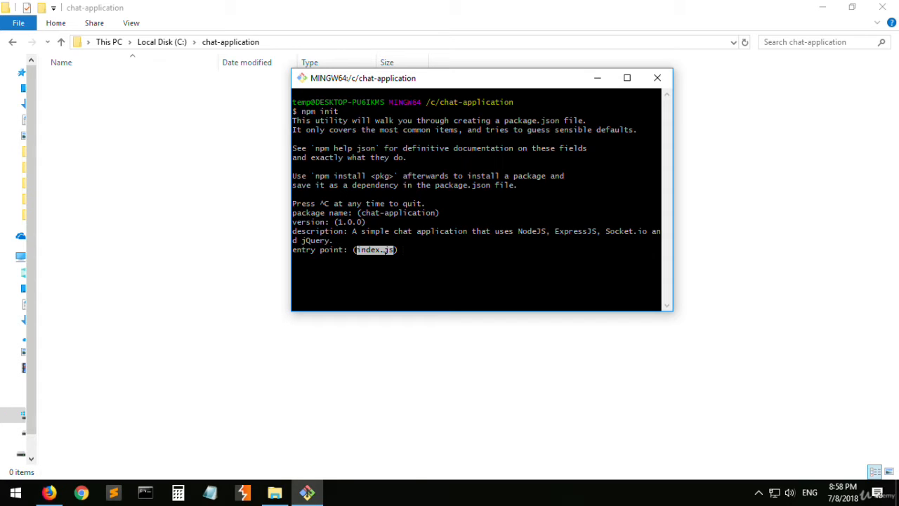
# - Keep entry point index.js and set the author to THEMMZ, reaching 'Is this OK?'
pyautogui.press('enter')
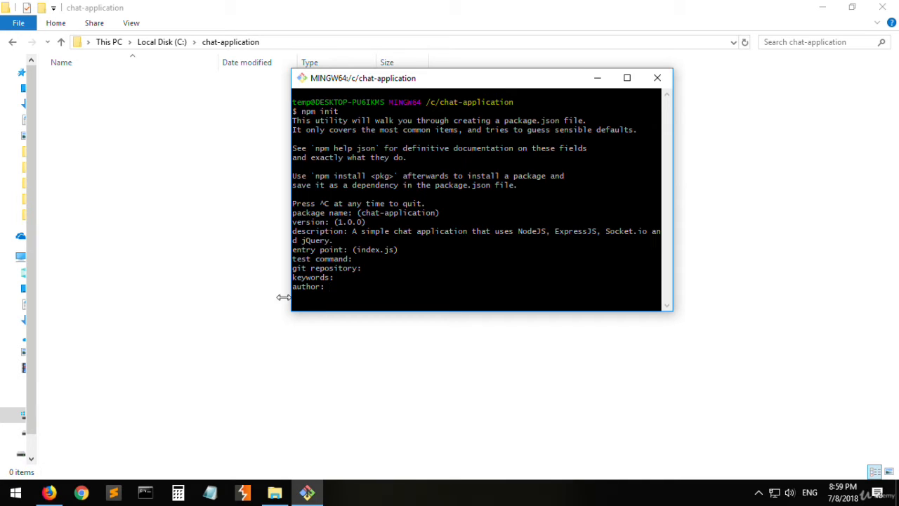
pyautogui.write('THEMMZ')
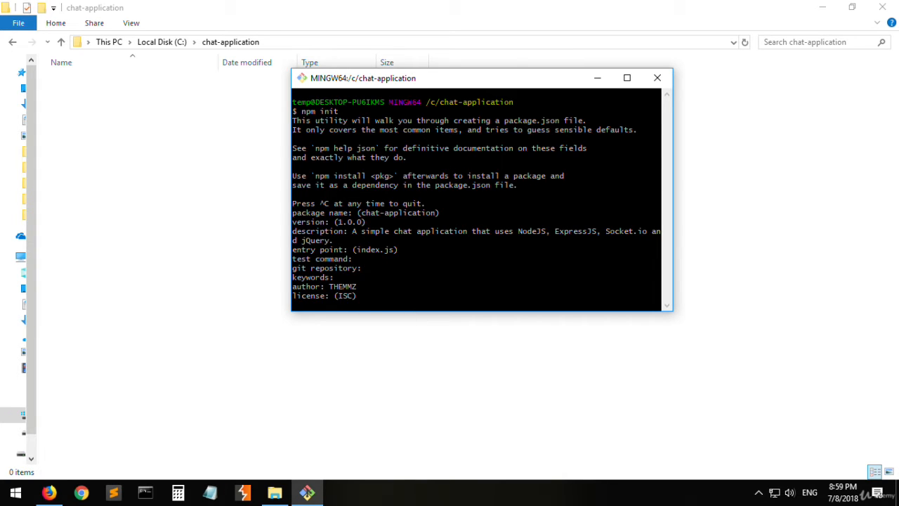
pyautogui.press('enter')
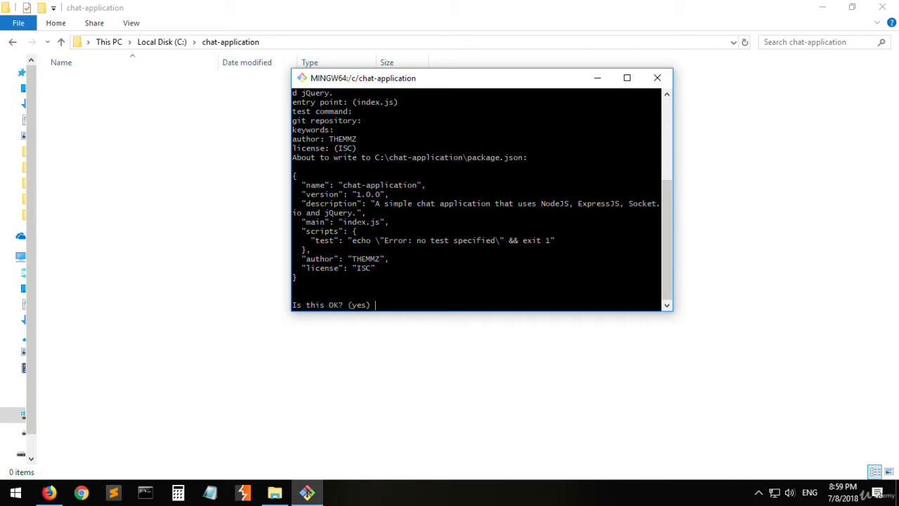
# - Confirm the npm init preview so package.json is written to the folder
pyautogui.doubleClick(320, 230)
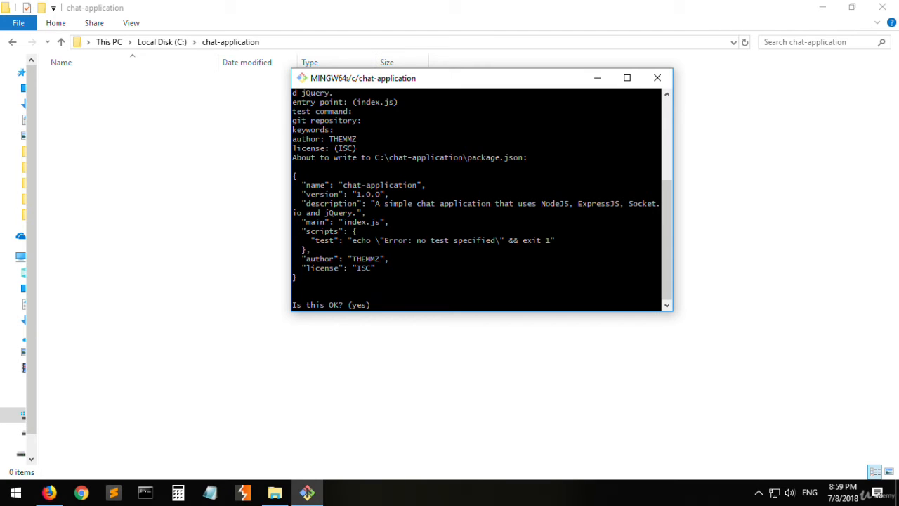
pyautogui.doubleClick(322, 268)
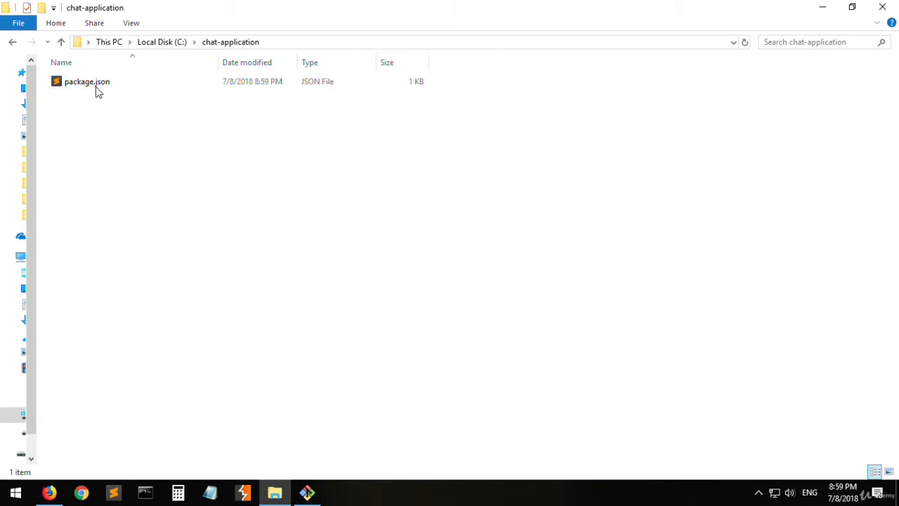
# - View package.json in Sublime Text, then return to the Git Bash window
pyautogui.click(87, 80)
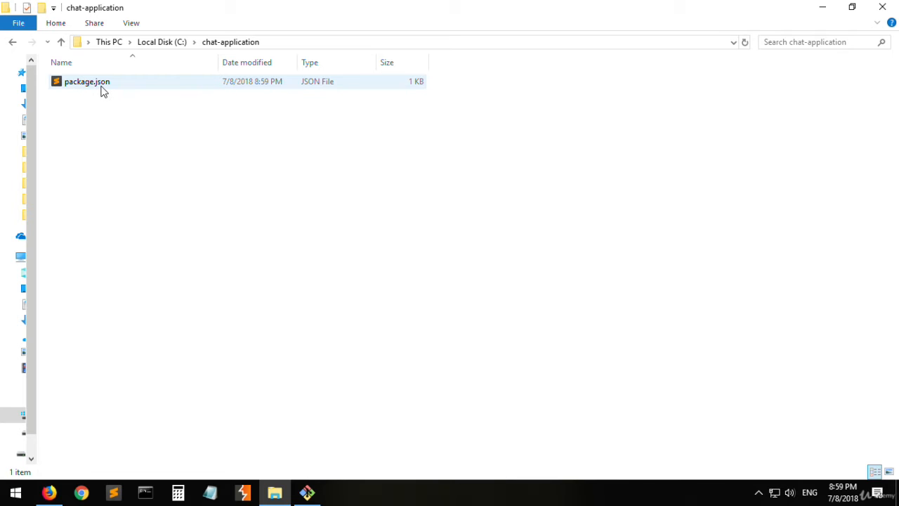
pyautogui.doubleClick(87, 80)
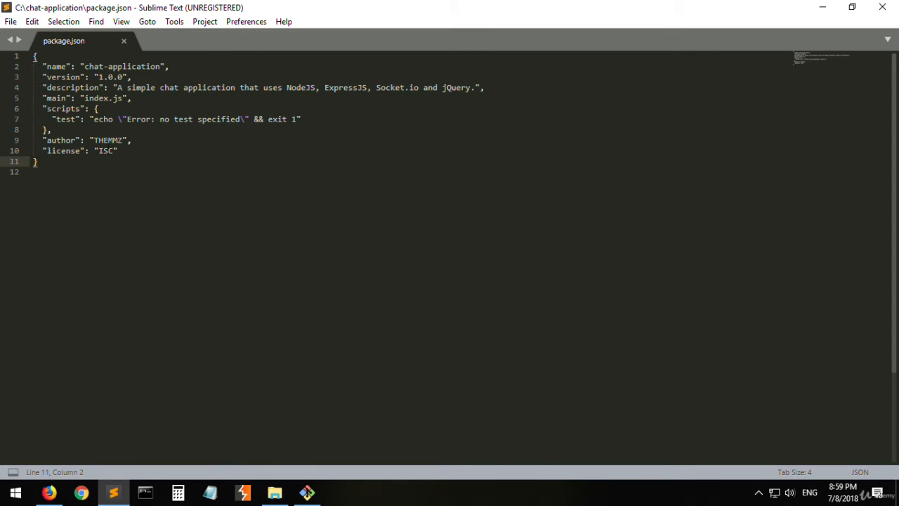
pyautogui.click(306, 492)
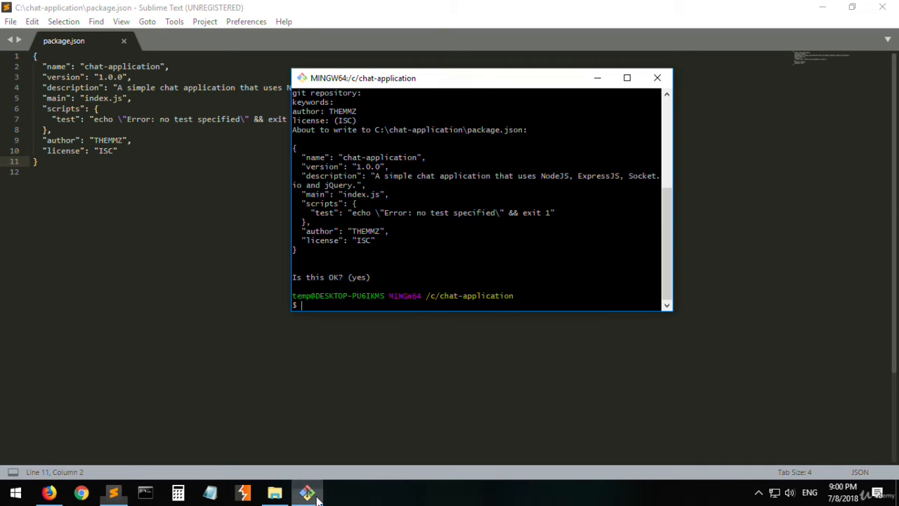
# - Run npm test and inspect the 'no test specified' error and exit code
pyautogui.write('npm')
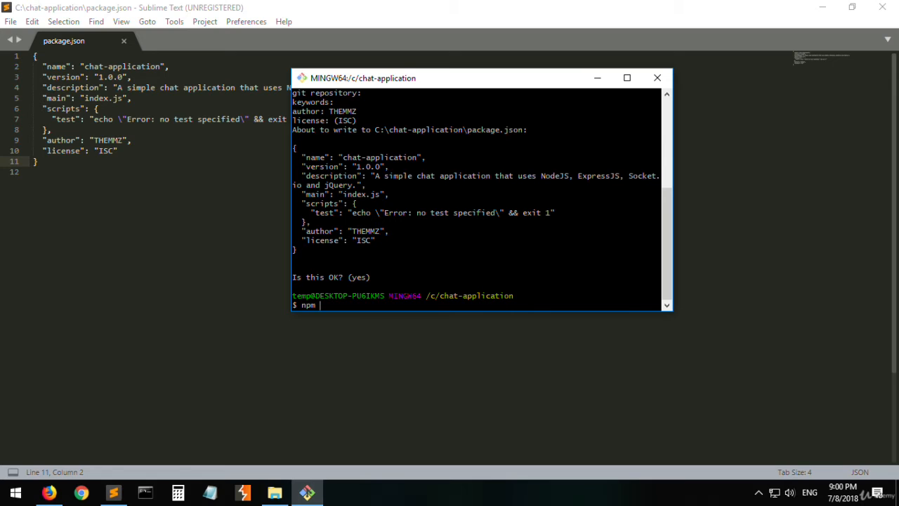
pyautogui.write('test')
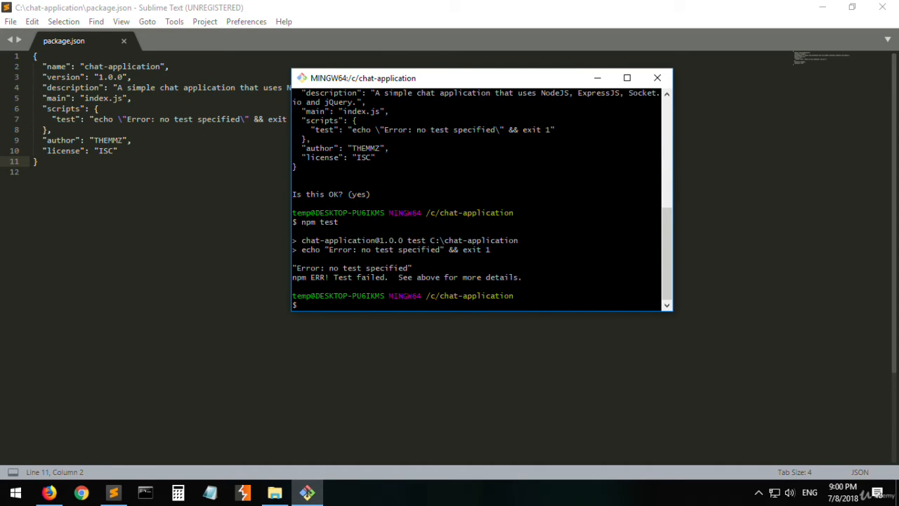
pyautogui.moveTo(297, 267); pyautogui.dragTo(363, 267)
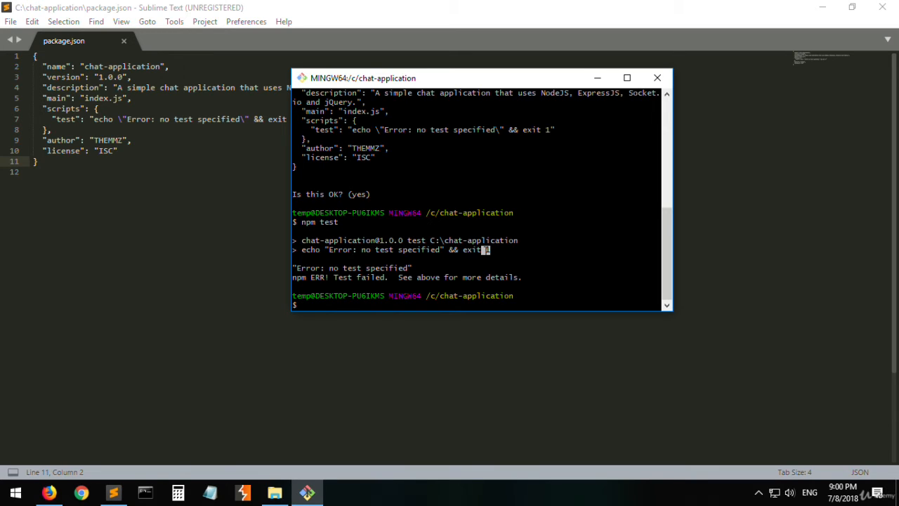
pyautogui.doubleClick(351, 267)
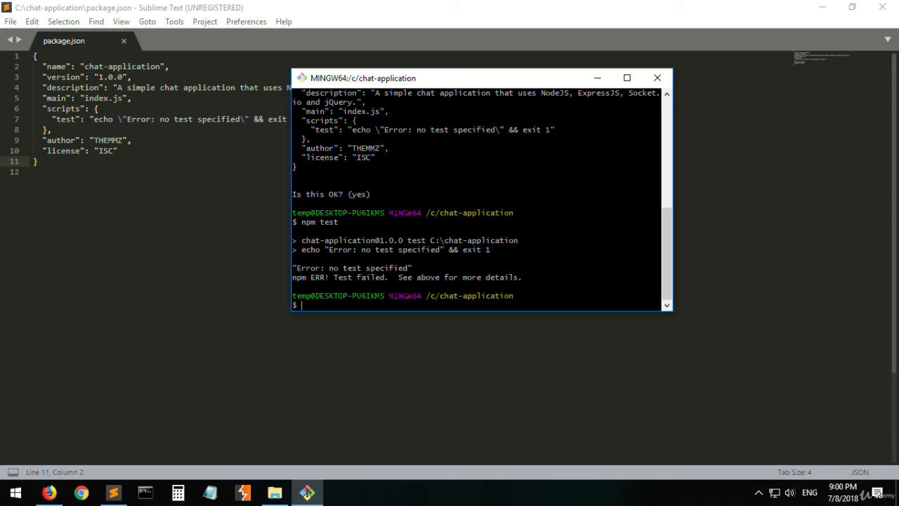
pyautogui.write('npm test')
pyautogui.write('"')
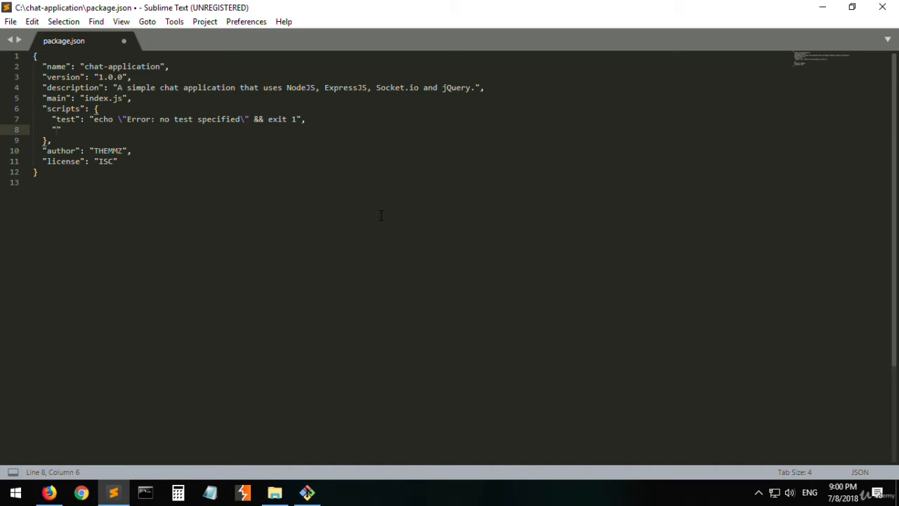
# - Write a "hey" script echoing "Hey guys!" in package.json's scripts block
pyautogui.write('hey')
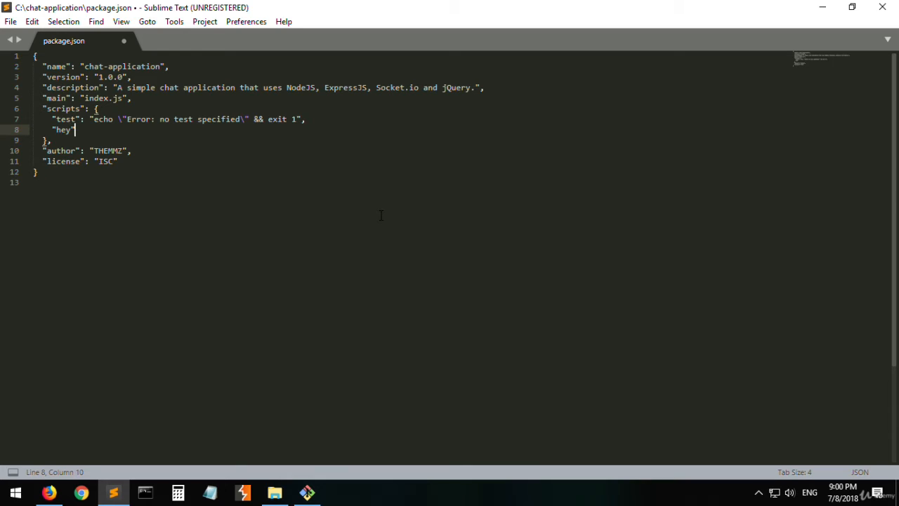
pyautogui.write(': "echo')
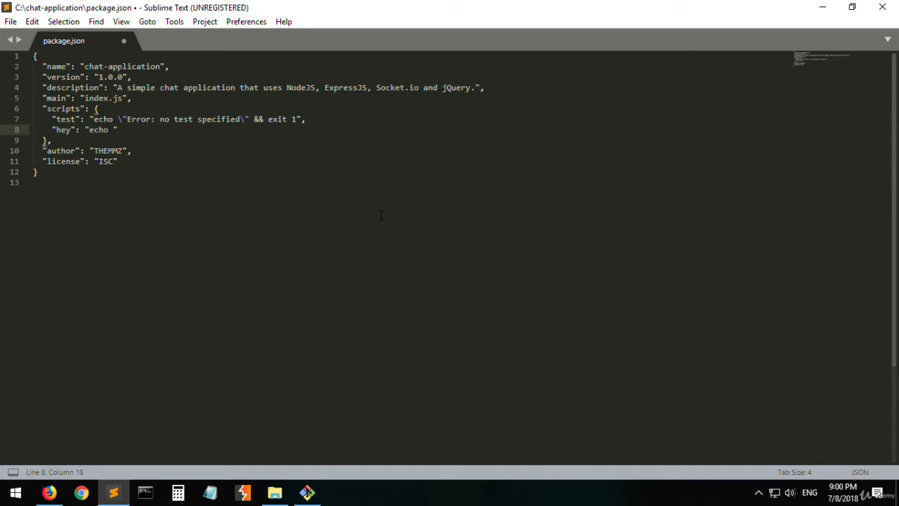
pyautogui.write('\\"')
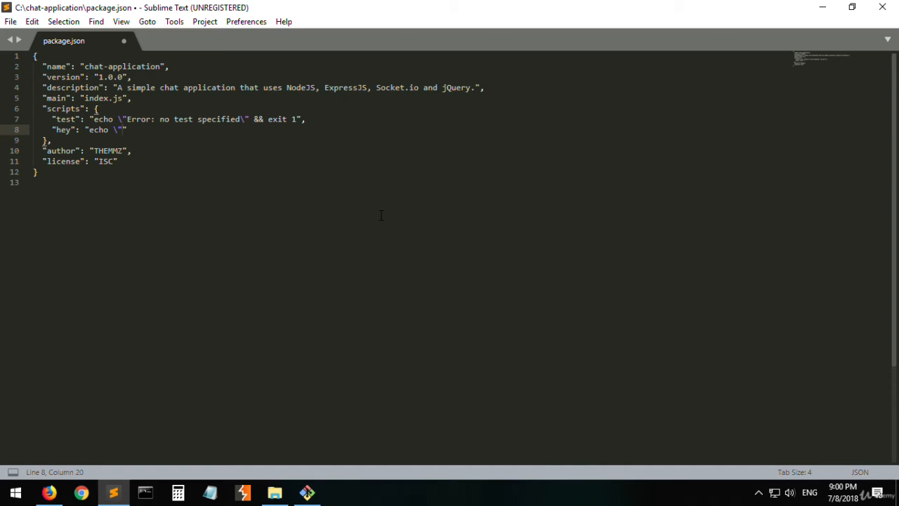
pyautogui.write('Hey guys!\\')
pyautogui.write('npm test')
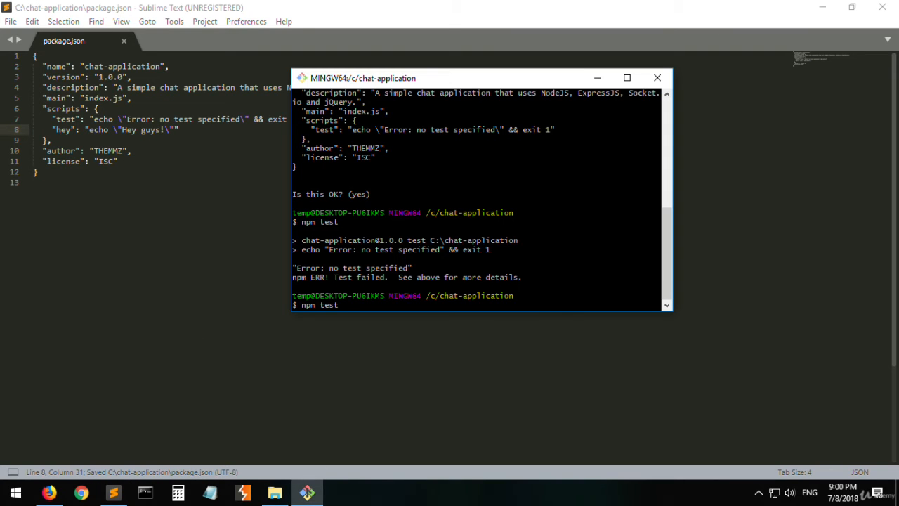
# - Replace the test command with npm run hey and execute it to print Hey guys!
pyautogui.press('BackSpace')
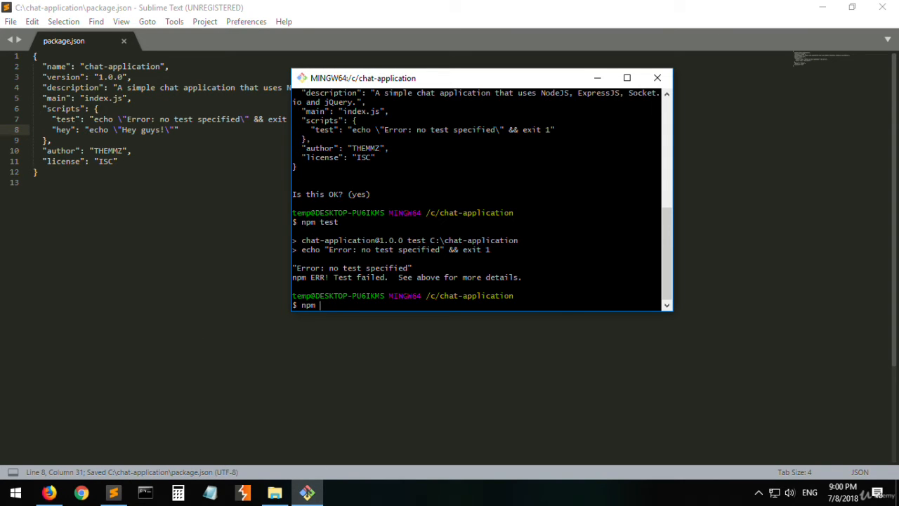
pyautogui.write('hey')
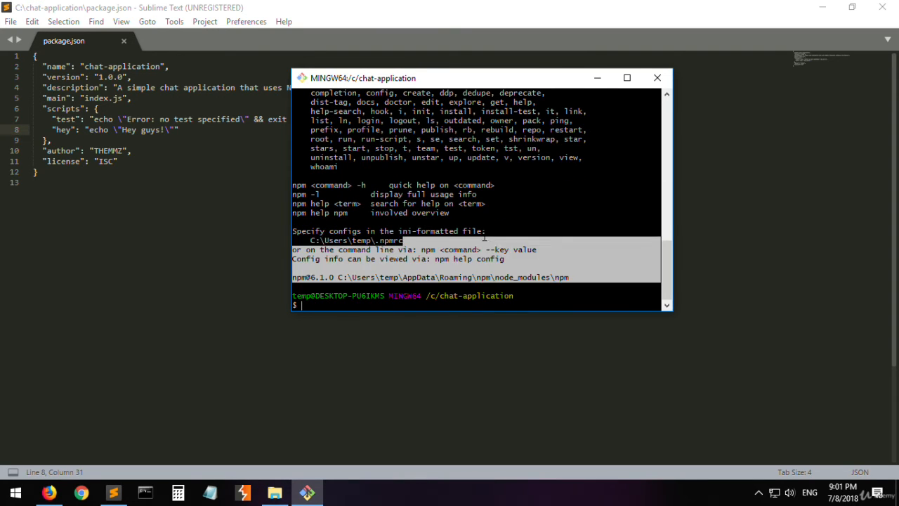
pyautogui.write('npm hey')
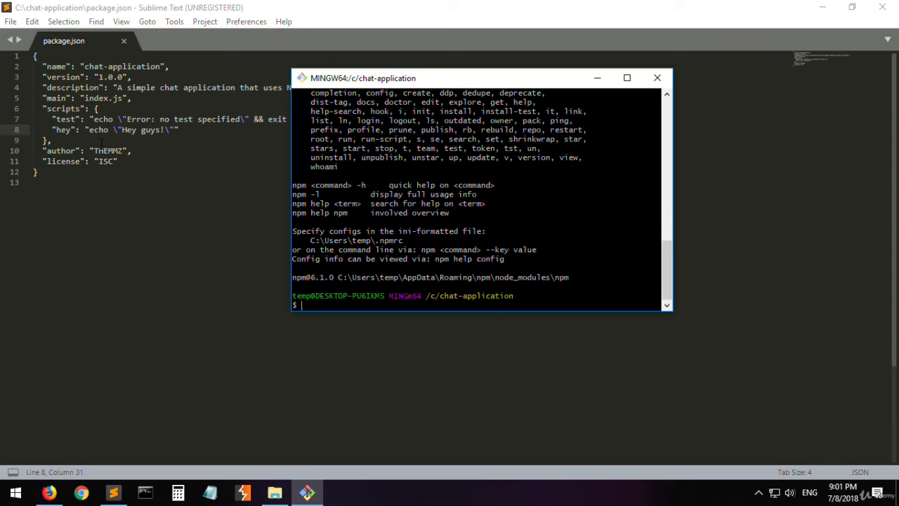
pyautogui.write('npm')
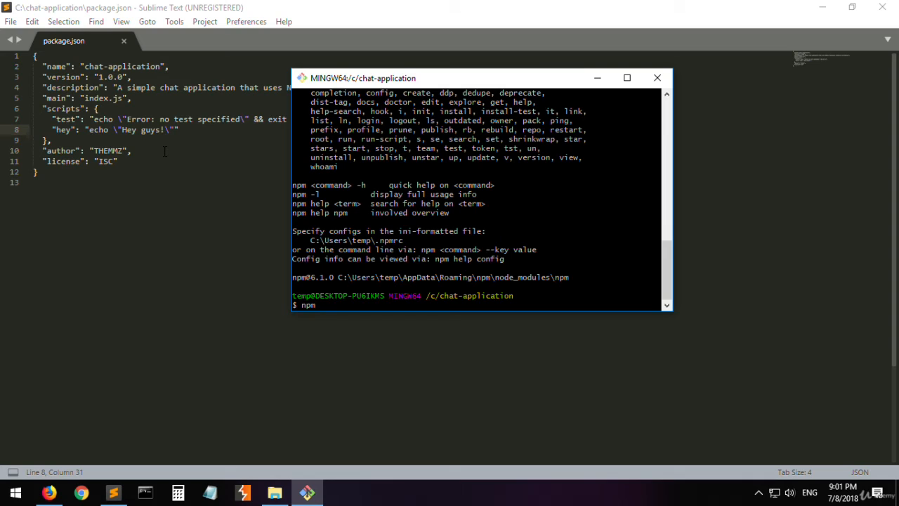
pyautogui.write('run')
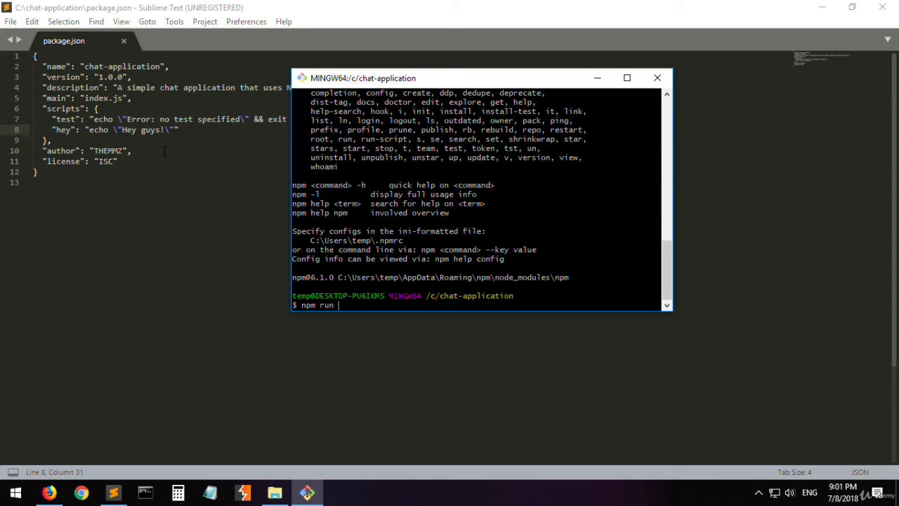
pyautogui.write('hey')
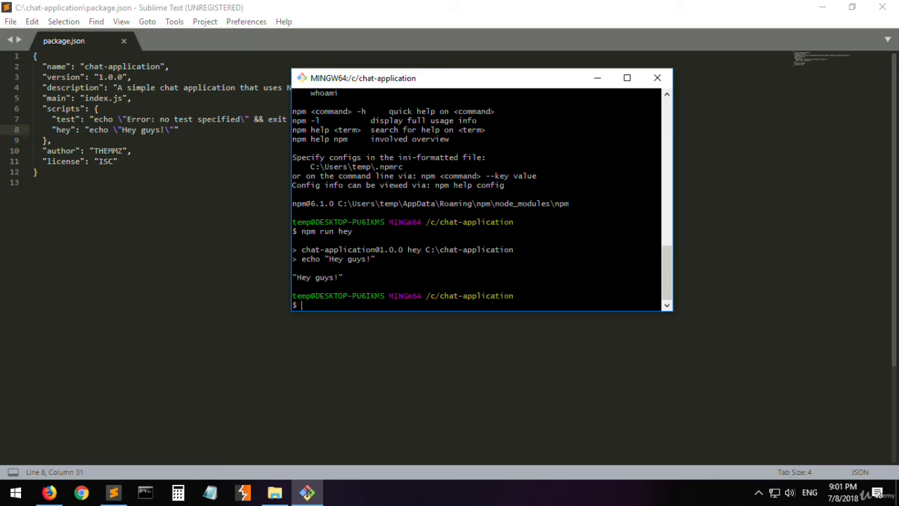
pyautogui.doubleClick(326, 230)
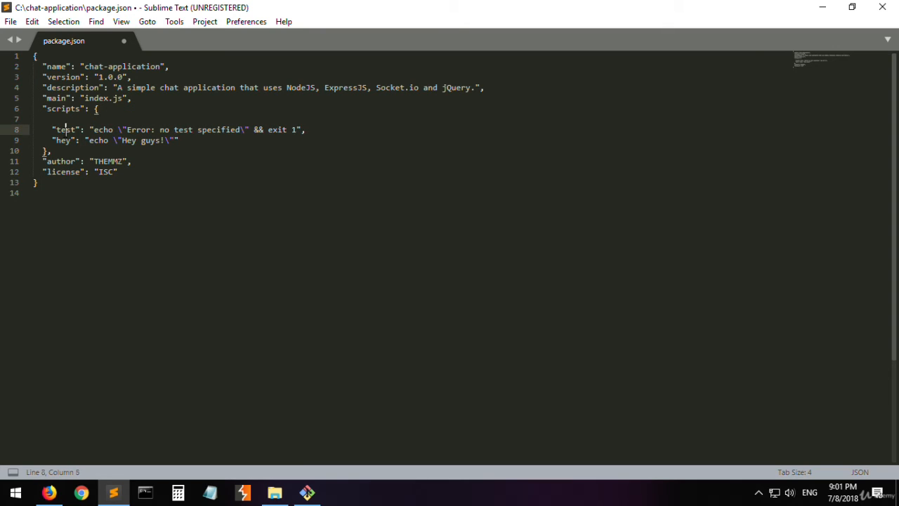
pyautogui.write('"start"')
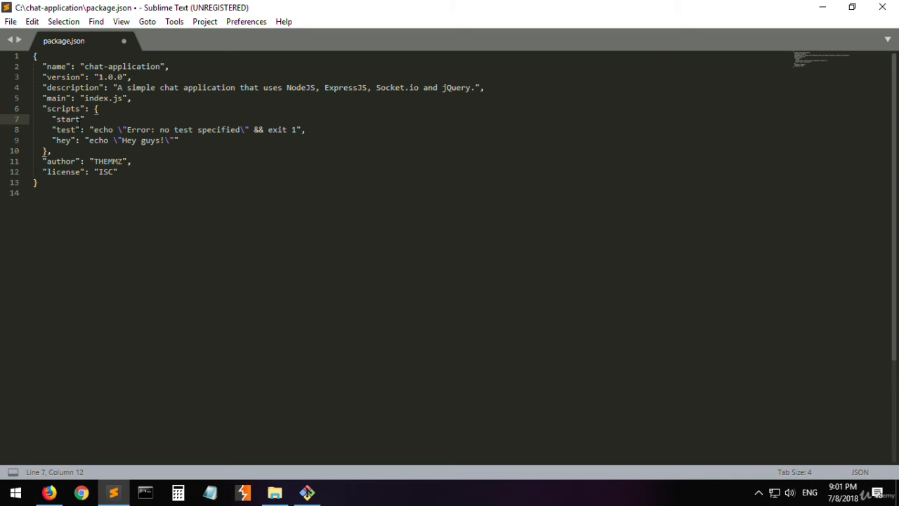
pyautogui.moveTo(328, 418)
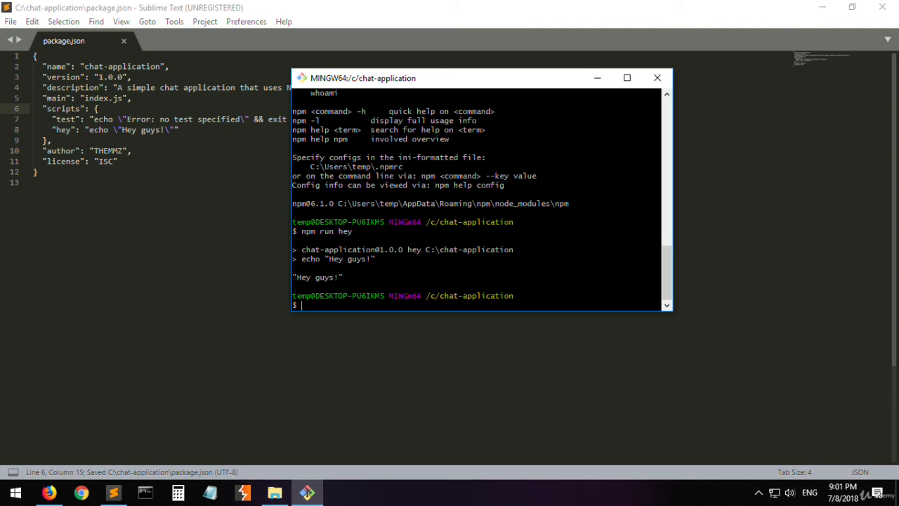
# - Execute npm run test in the MINGW64 terminal
pyautogui.write('npm run test')
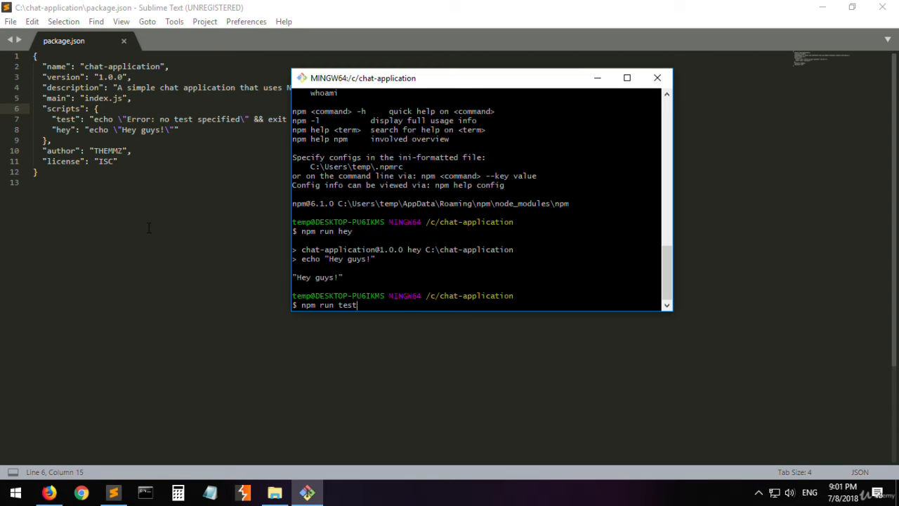
pyautogui.press('enter')
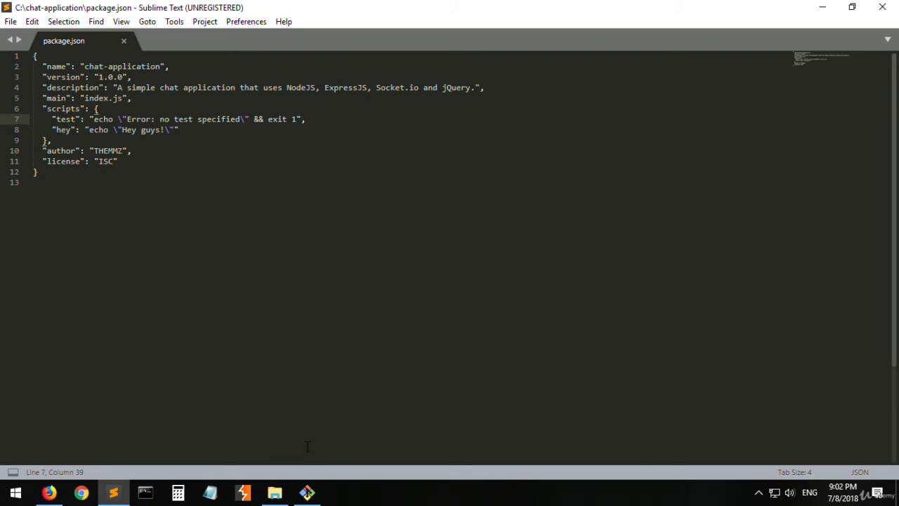
pyautogui.click(143, 118)
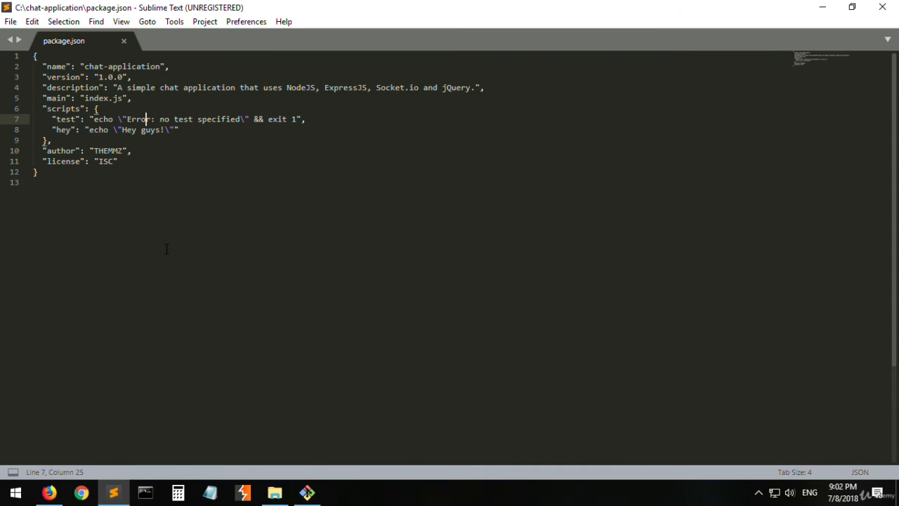
pyautogui.doubleClick(183, 118)
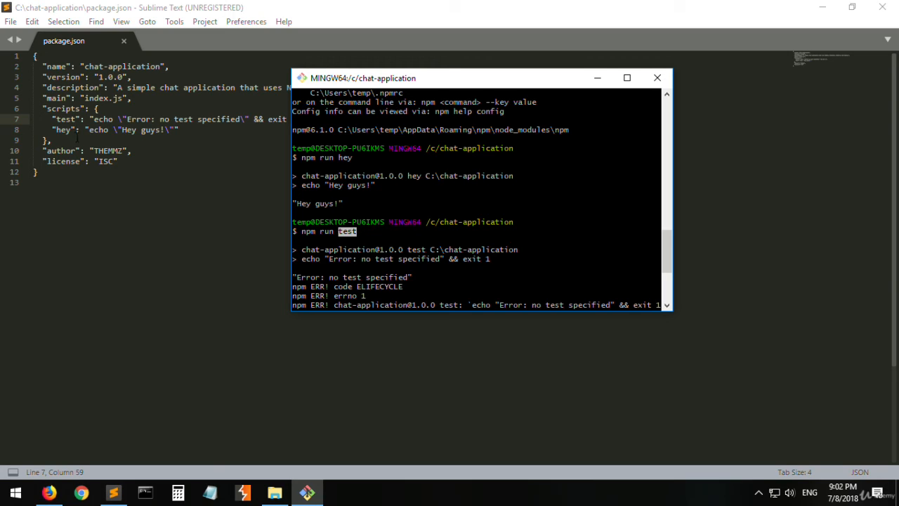
# - Run npm test in Git Bash against the now-empty test script
pyautogui.doubleClick(326, 230)
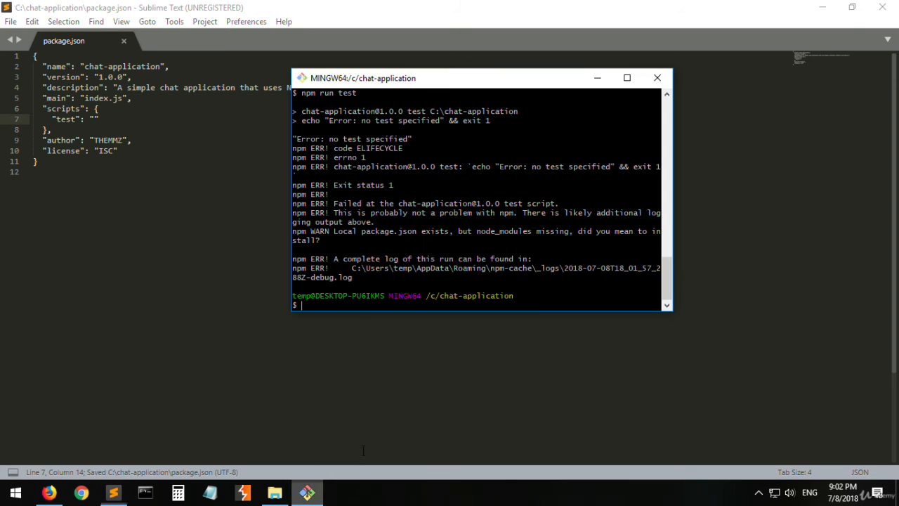
pyautogui.write('npm test')
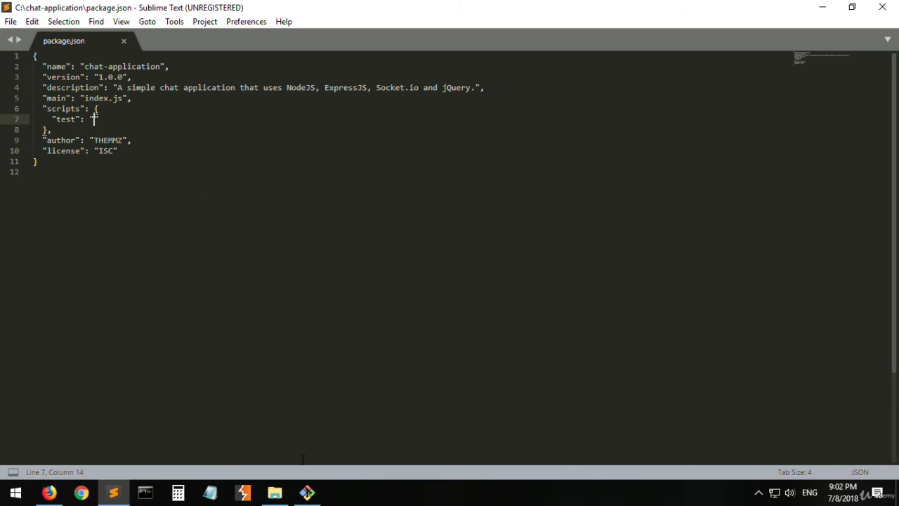
pyautogui.click(306, 491)
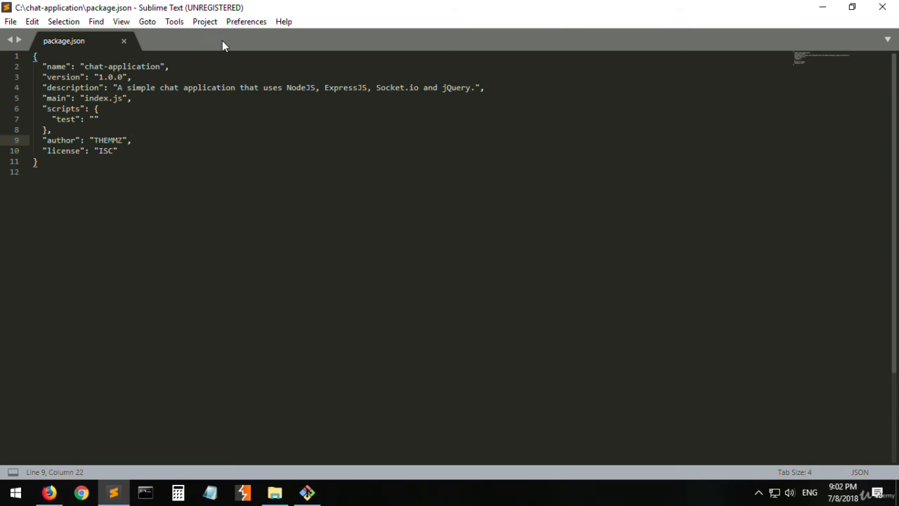
pyautogui.moveTo(255, 329)
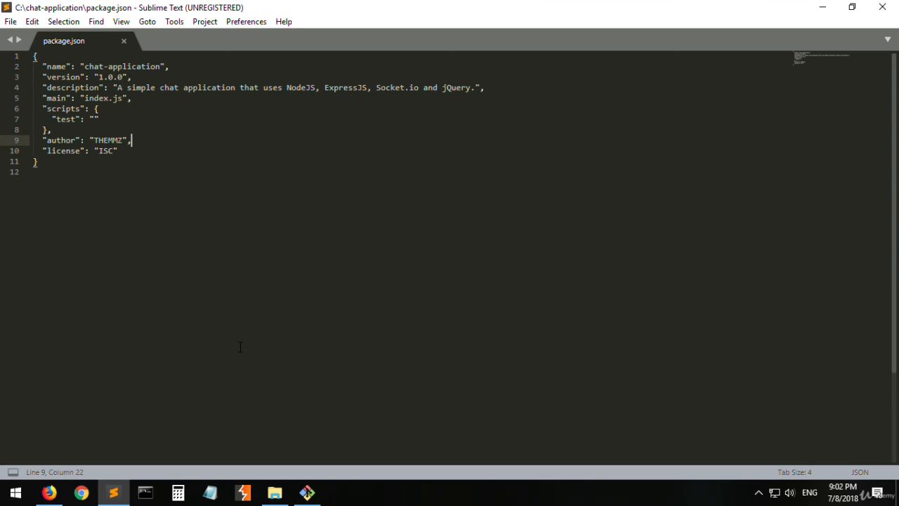
pyautogui.moveTo(265, 429)
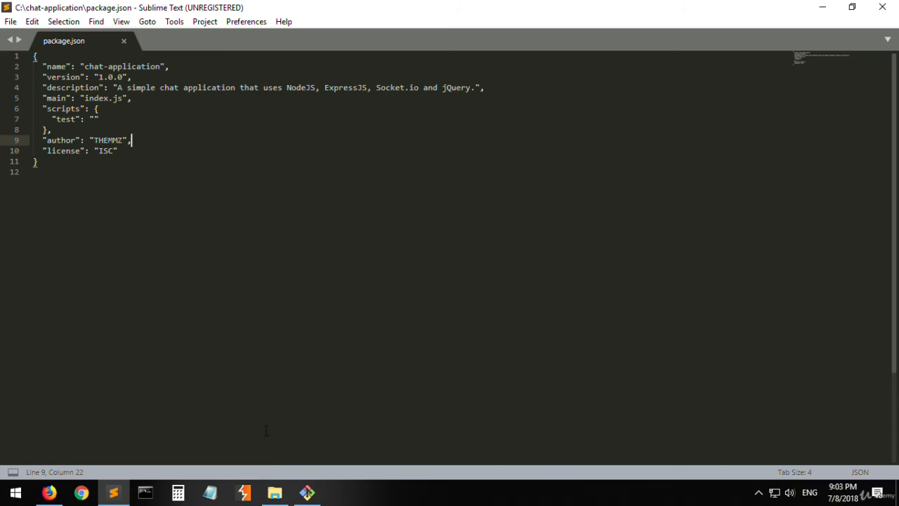
pyautogui.moveTo(238, 342)
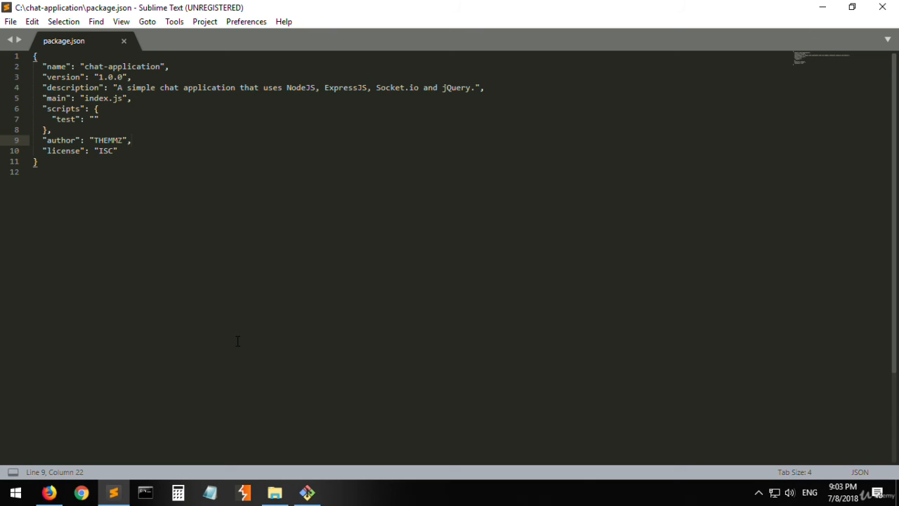
pyautogui.click(131, 140)
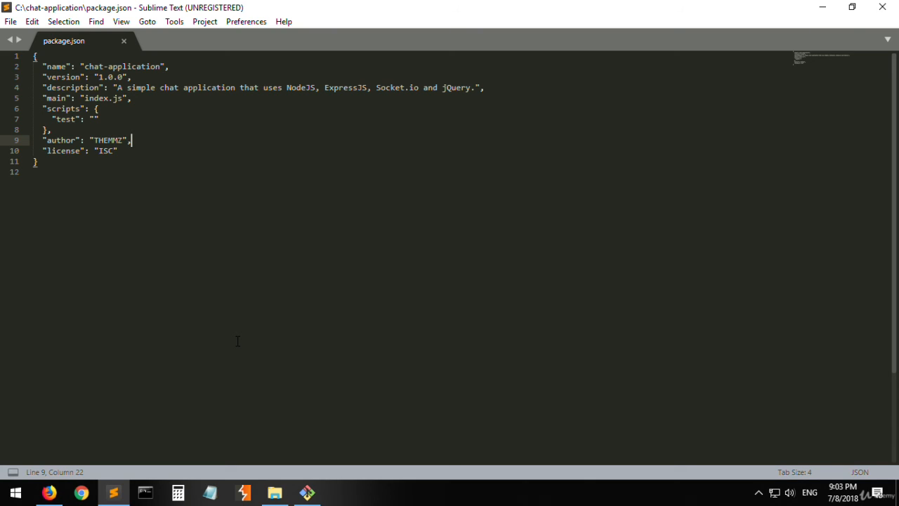
pyautogui.moveTo(253, 365)
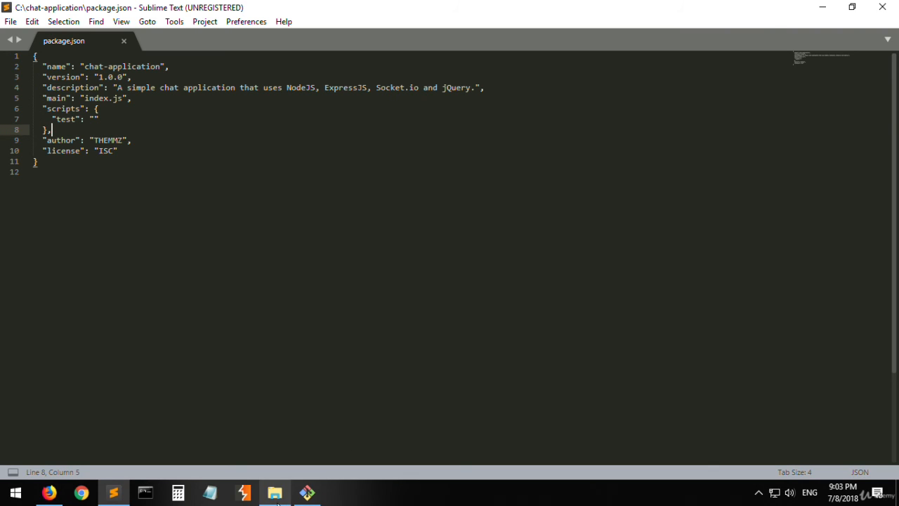
pyautogui.click(275, 492)
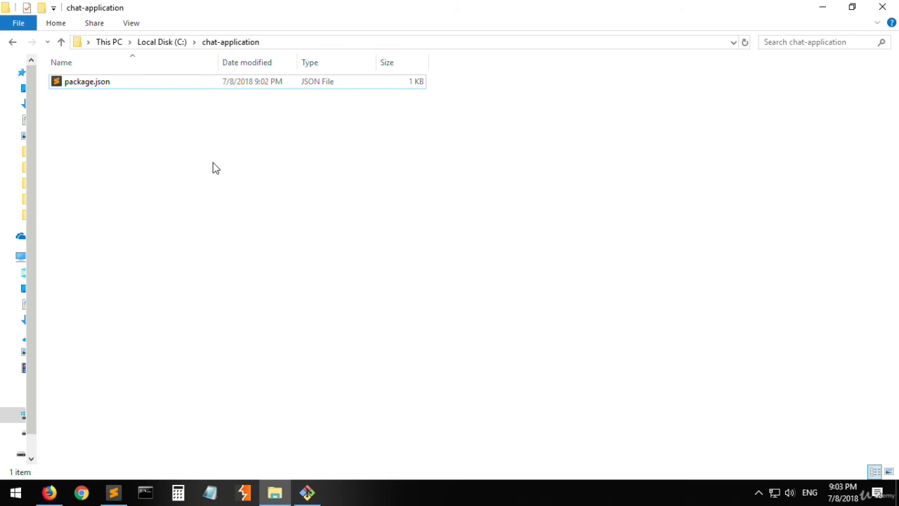
pyautogui.doubleClick(87, 80)
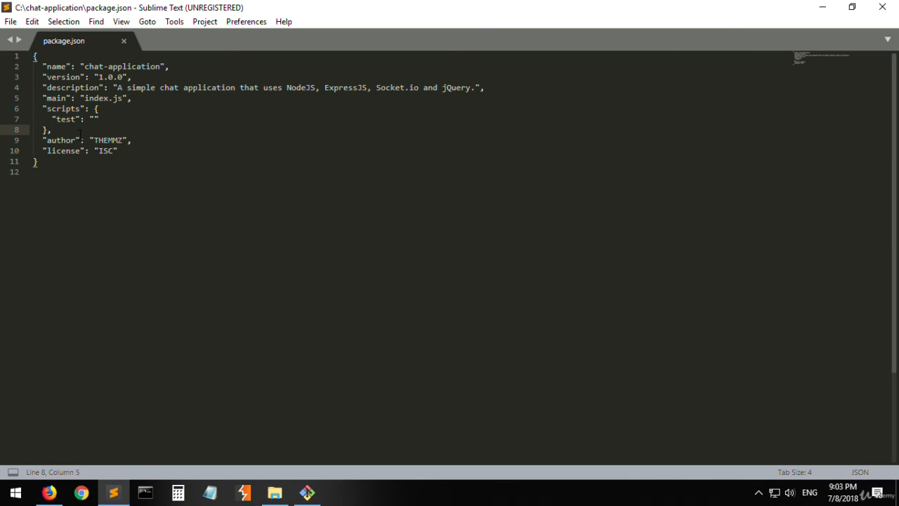
# - Add an empty "dependencies": "" entry after the scripts block, save, and return to the chat-application folder
pyautogui.click(274, 492)
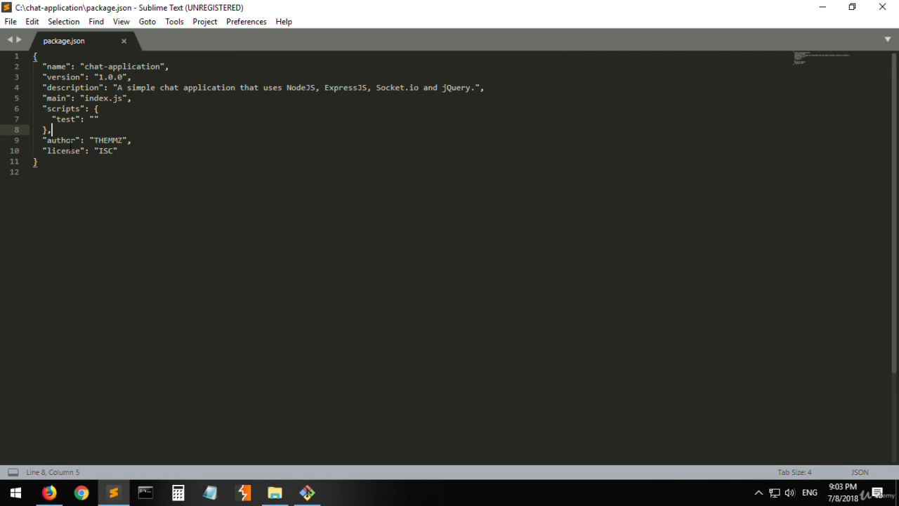
pyautogui.write('dependencies":')
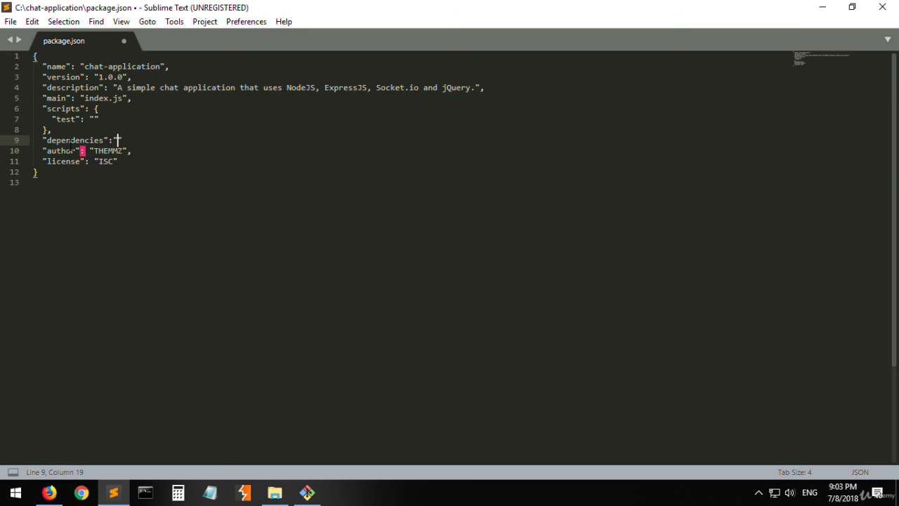
pyautogui.write('",')
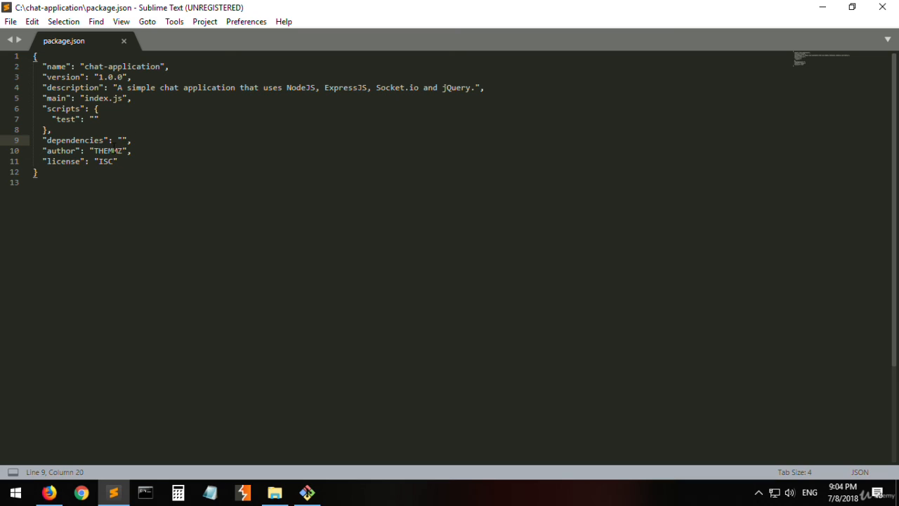
pyautogui.click(274, 491)
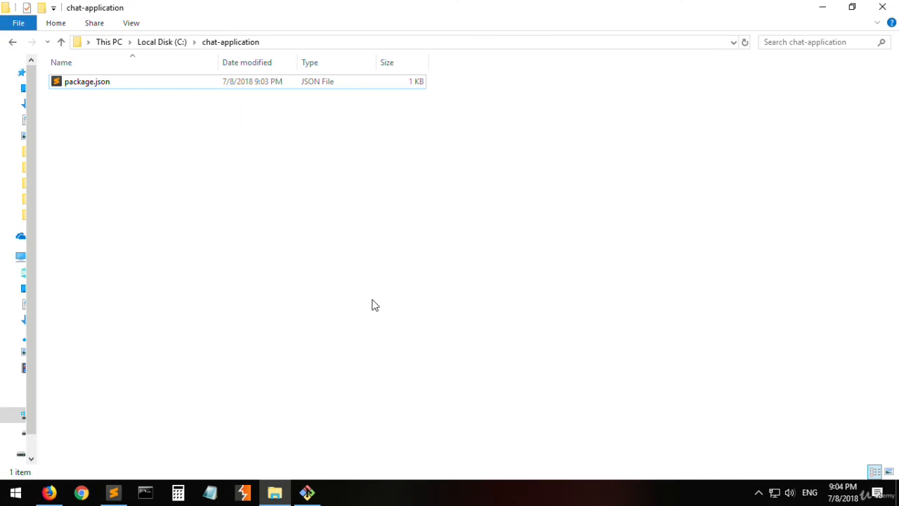
pyautogui.moveTo(220, 236)
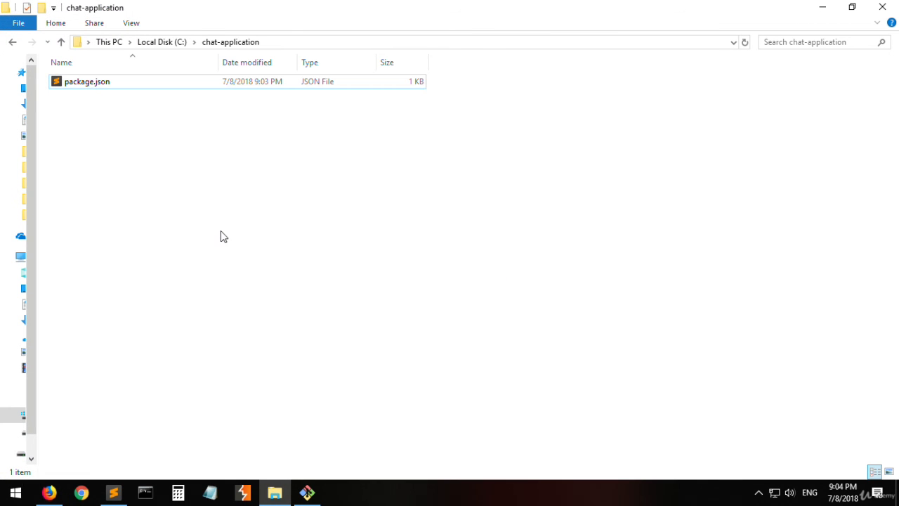
pyautogui.moveTo(215, 327)
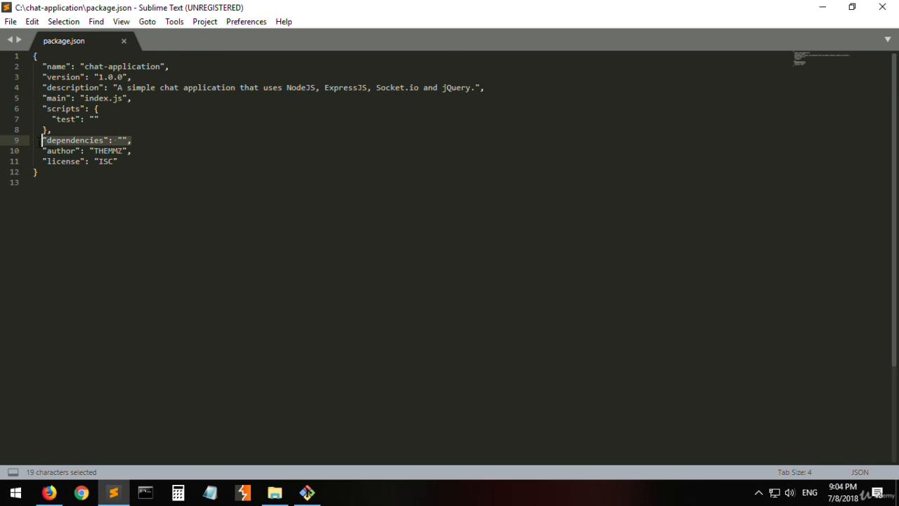
# - Delete the empty dependencies line from package.json, save, and return to the chat-application folder
pyautogui.press('Delete')
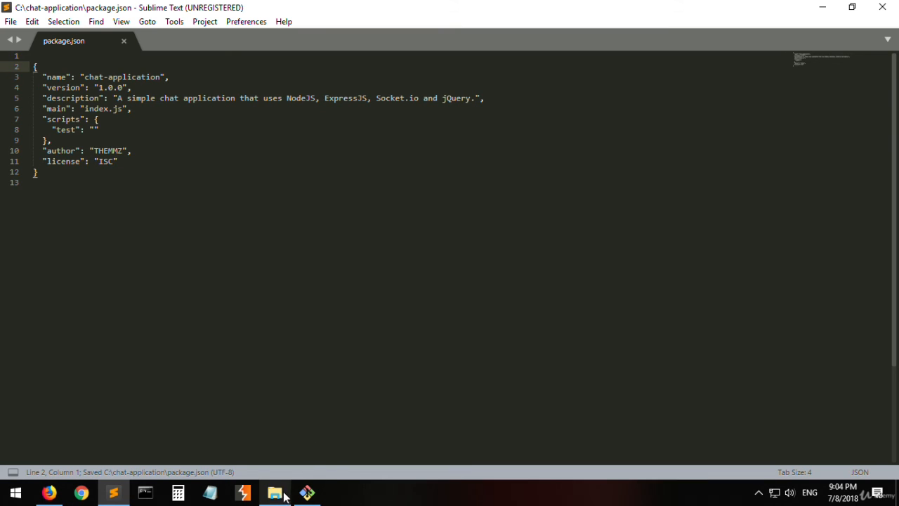
pyautogui.click(275, 491)
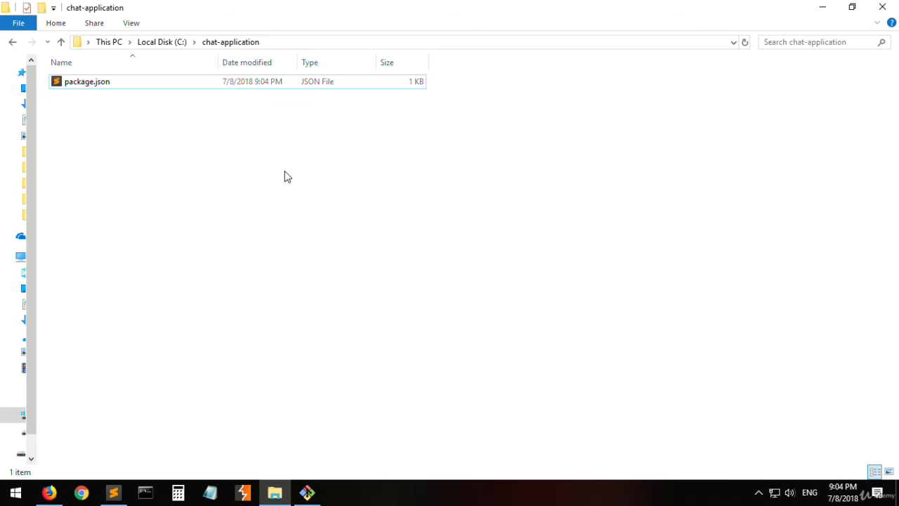
pyautogui.moveTo(346, 292)
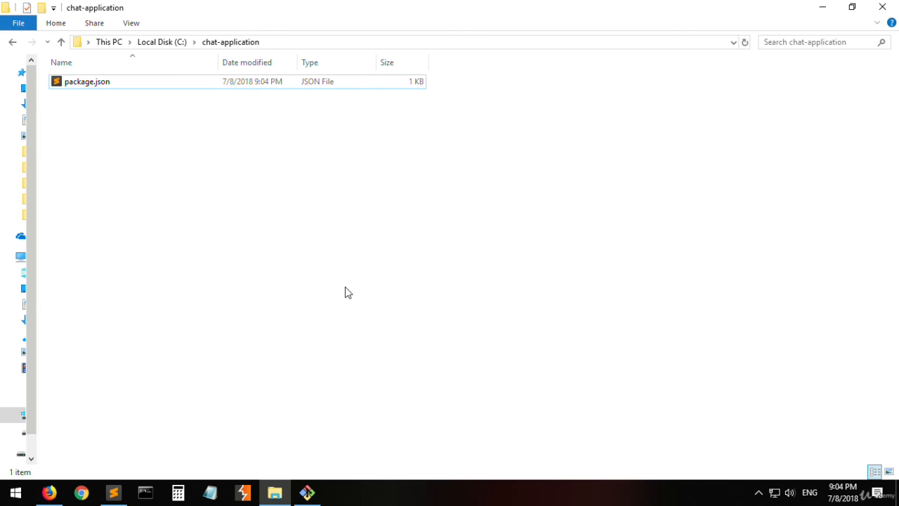